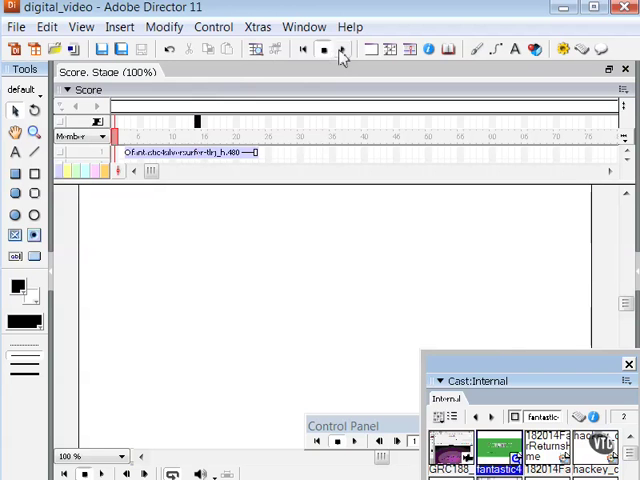
Step: Run the movie containing the video sprite from the toolbar
click(340, 48)
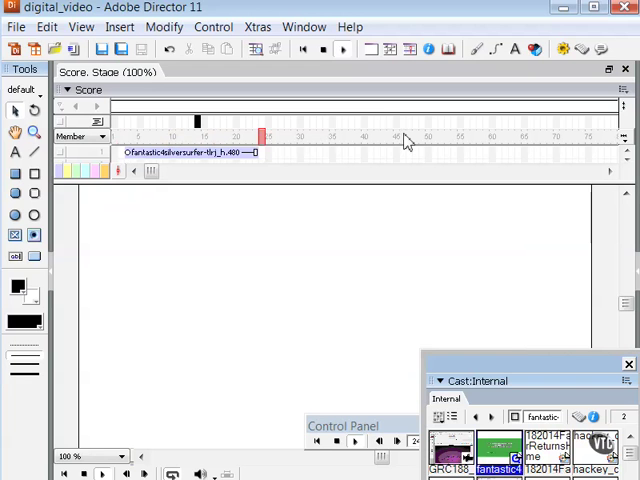
mouse_move(278, 142)
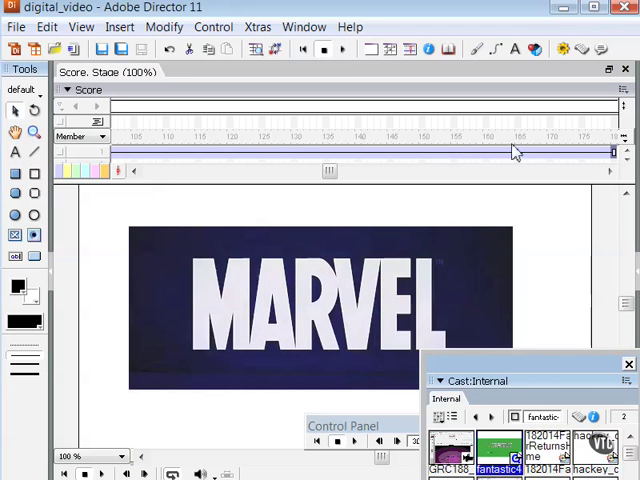
mouse_move(452, 360)
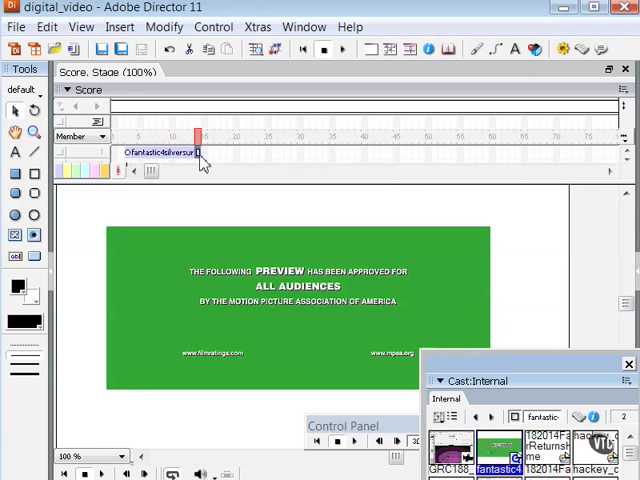
Step: Reveal the hidden effects channels in the Score
drag(196, 152, 284, 152)
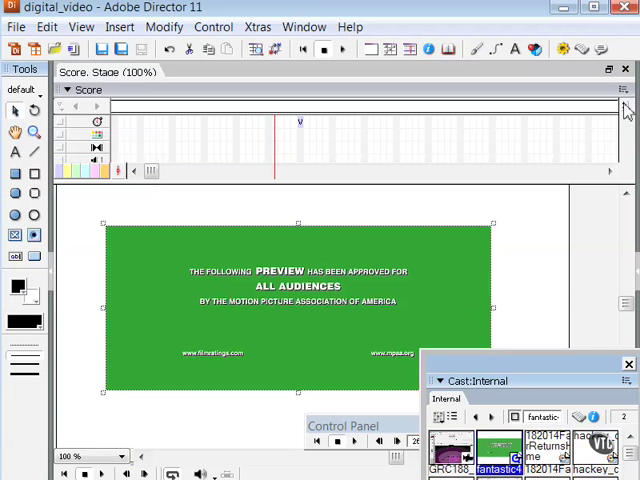
mouse_move(294, 130)
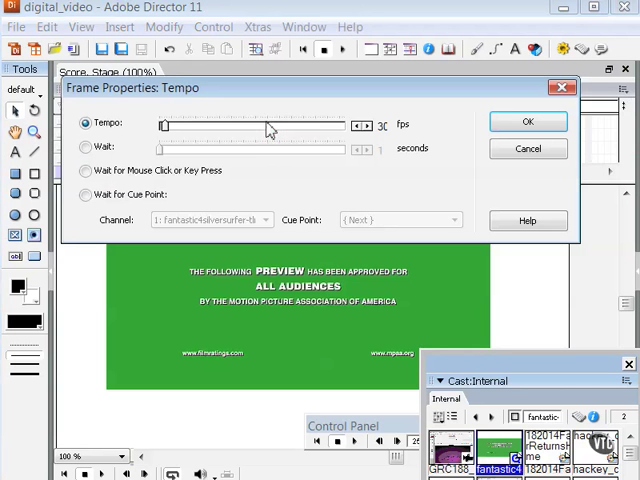
Step: Set the frame tempo to Wait for Cue Point {End} on the video in channel 1 and confirm
click(86, 194)
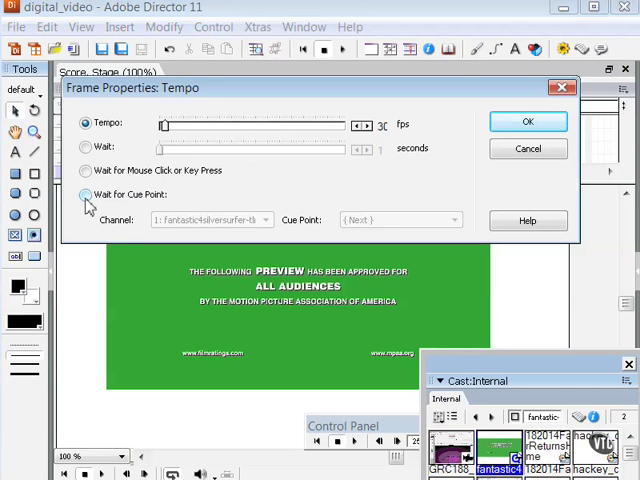
click(84, 194)
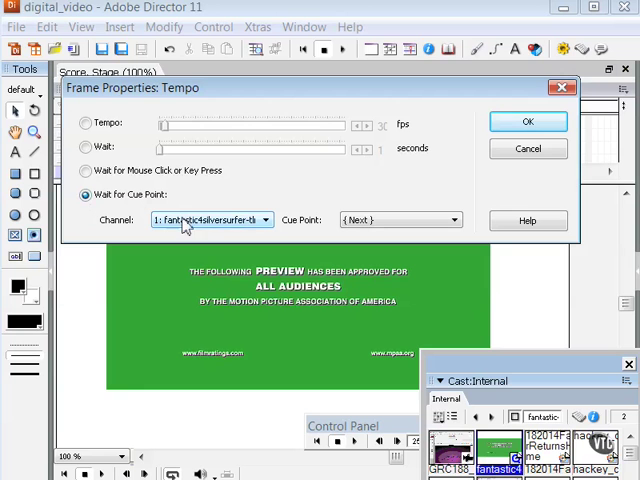
mouse_move(216, 232)
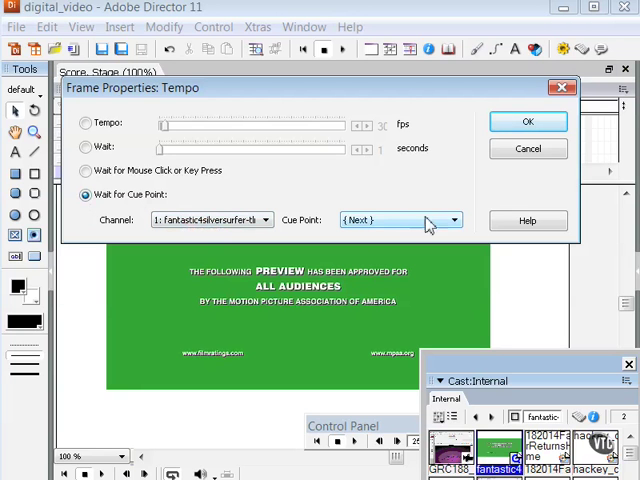
click(454, 220)
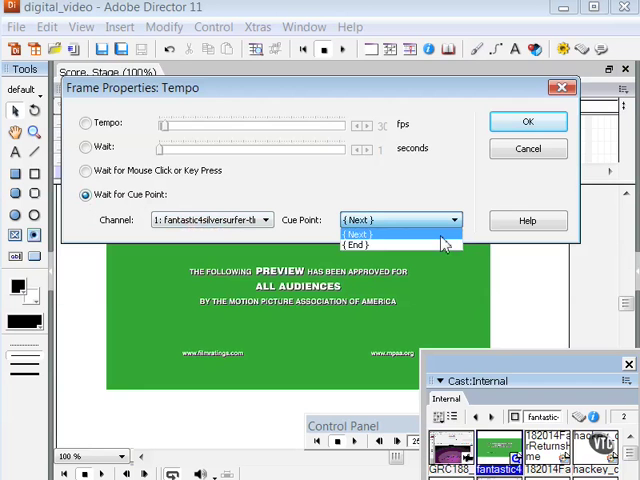
click(356, 244)
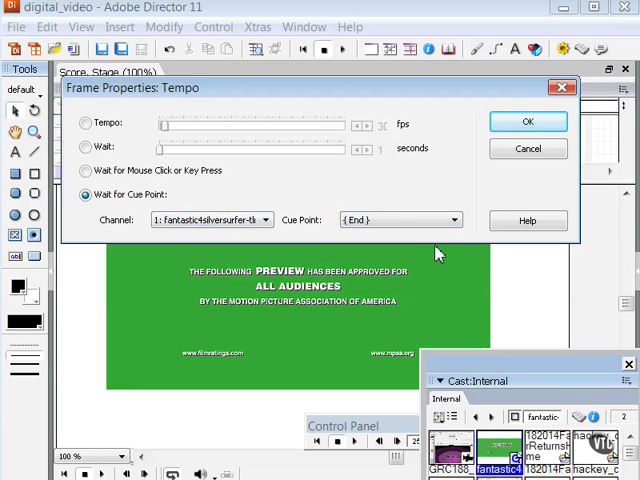
click(528, 120)
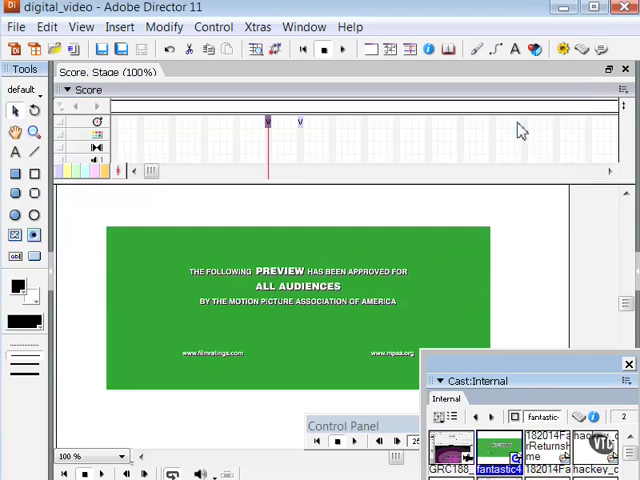
mouse_move(350, 162)
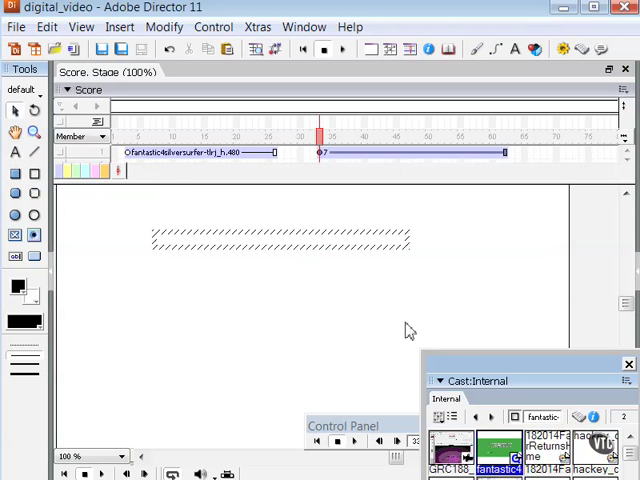
Step: Enter the text 'Video is finished' into the new text sprite on the Stage
text(Vidoe)
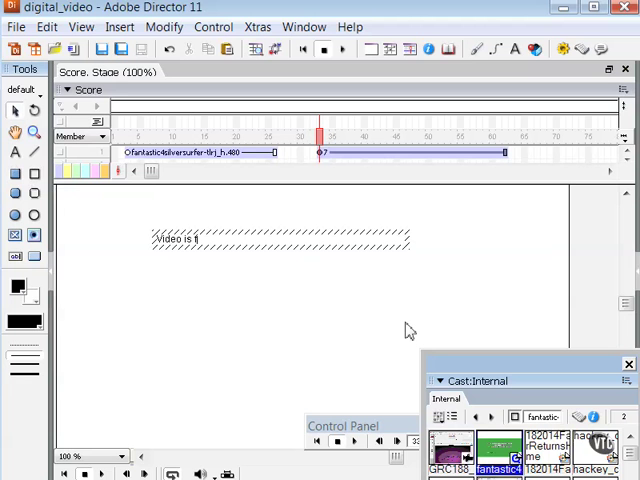
text(inished)
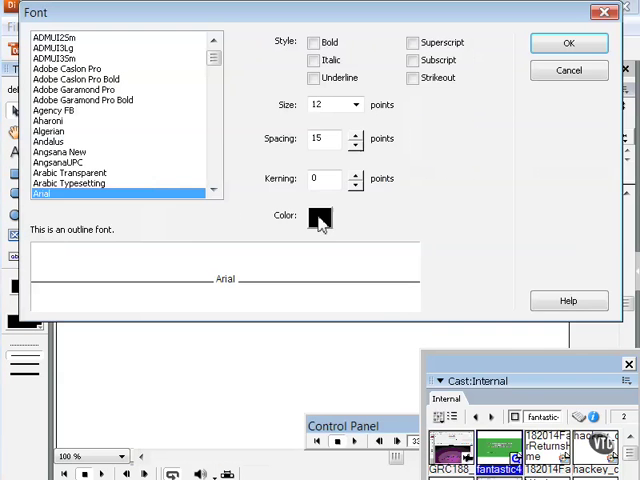
Step: Choose a larger font size for the 'Video is finished' text
click(354, 104)
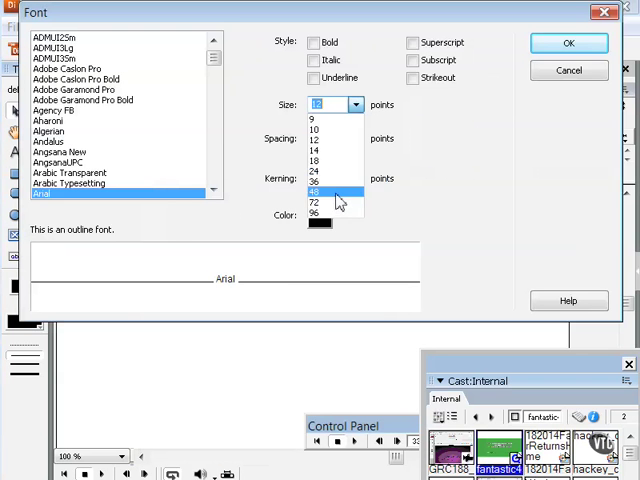
click(320, 192)
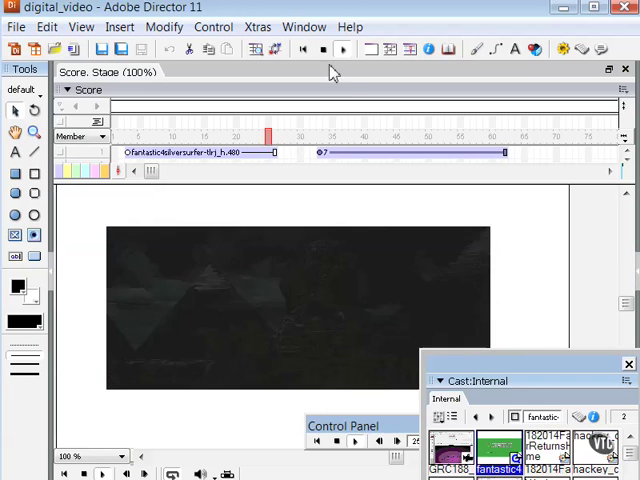
Step: Rewind and play the movie to check it holds on the video until the clip ends
click(320, 50)
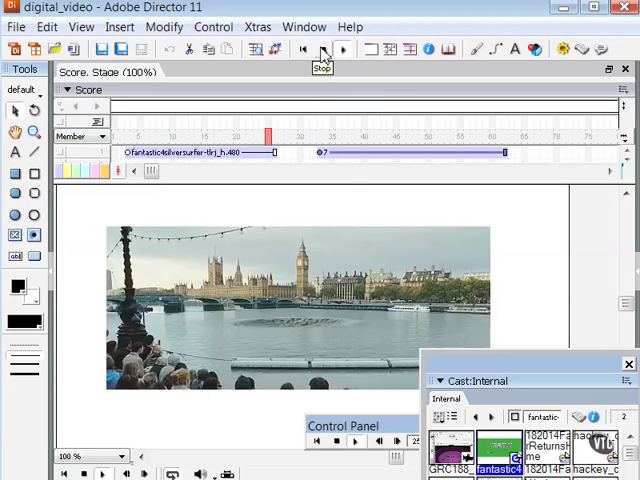
click(320, 48)
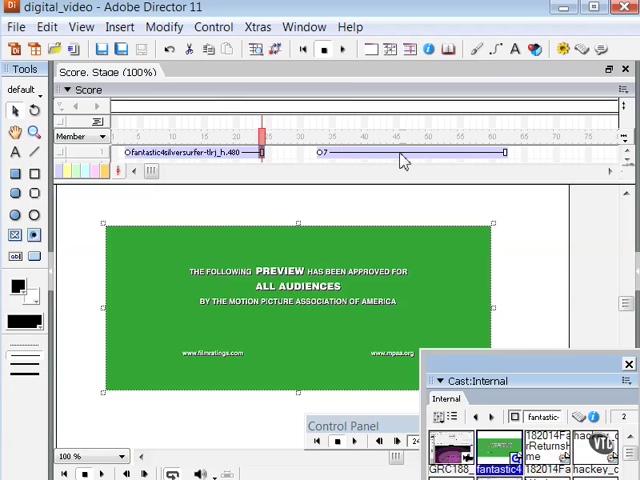
mouse_move(484, 136)
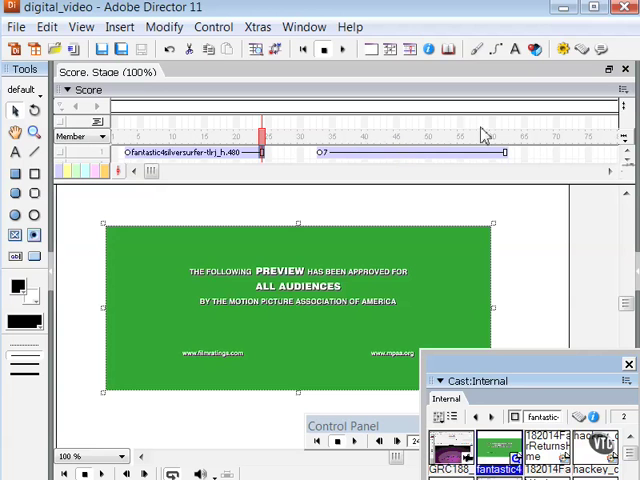
mouse_move(484, 136)
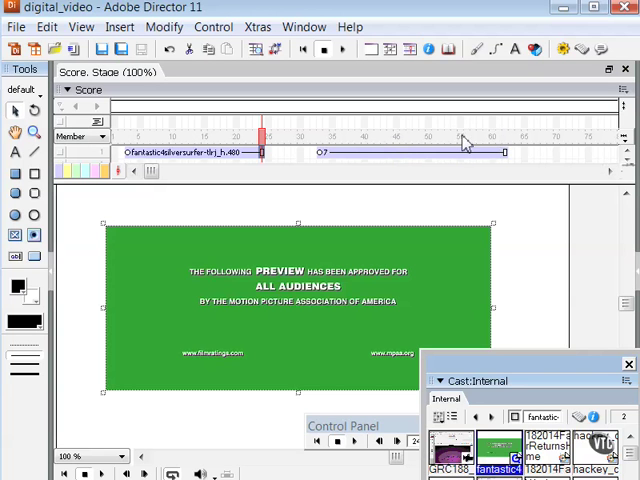